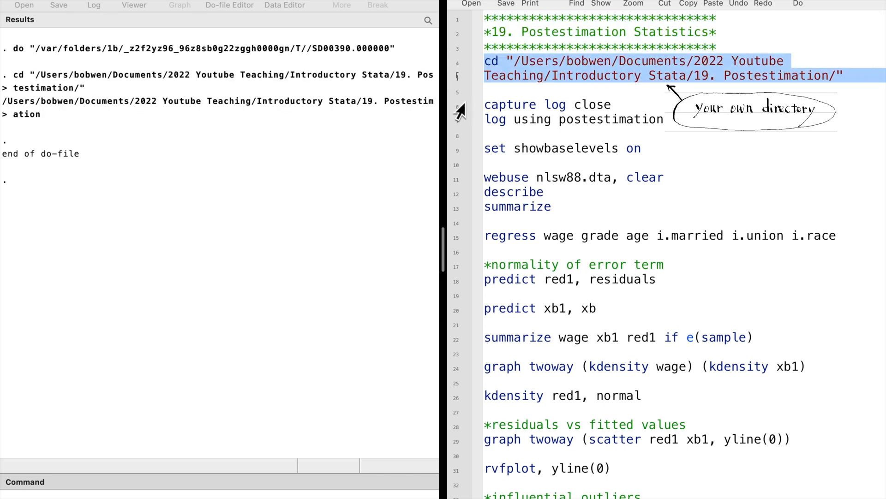
Run the cd line to make the postestimation folder the working directory
left_click(785, 3)
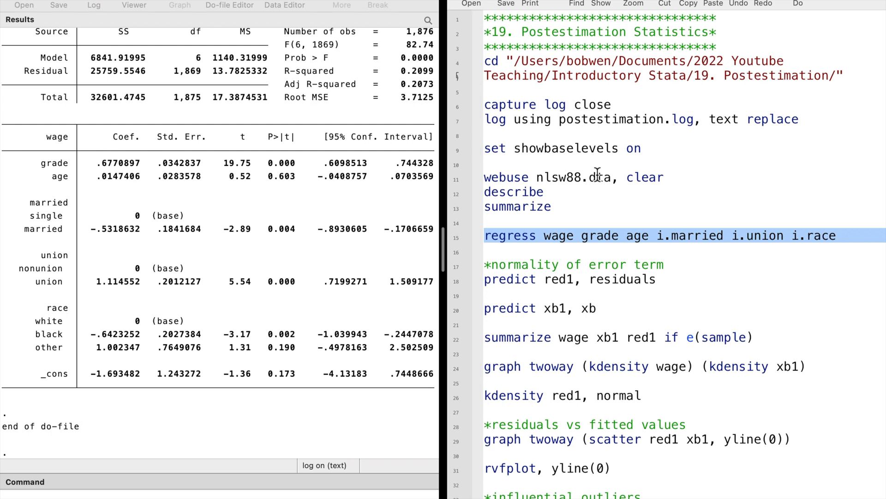
mouse_move(458, 279)
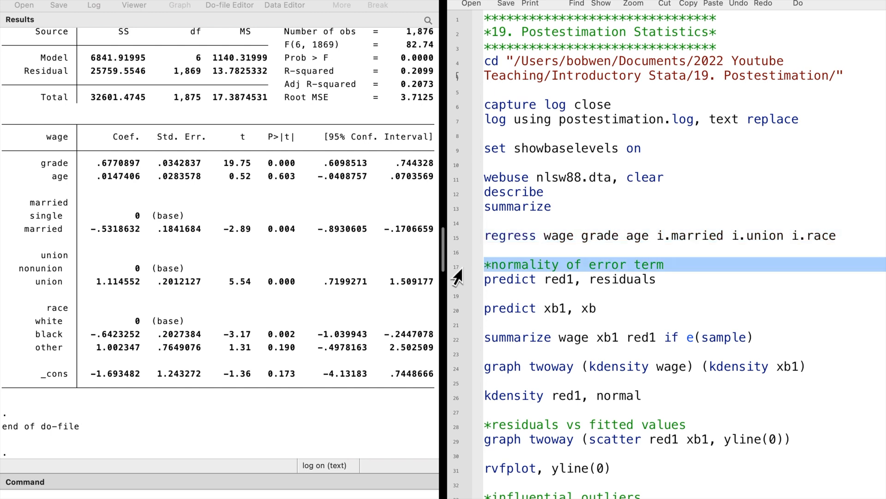
mouse_move(458, 293)
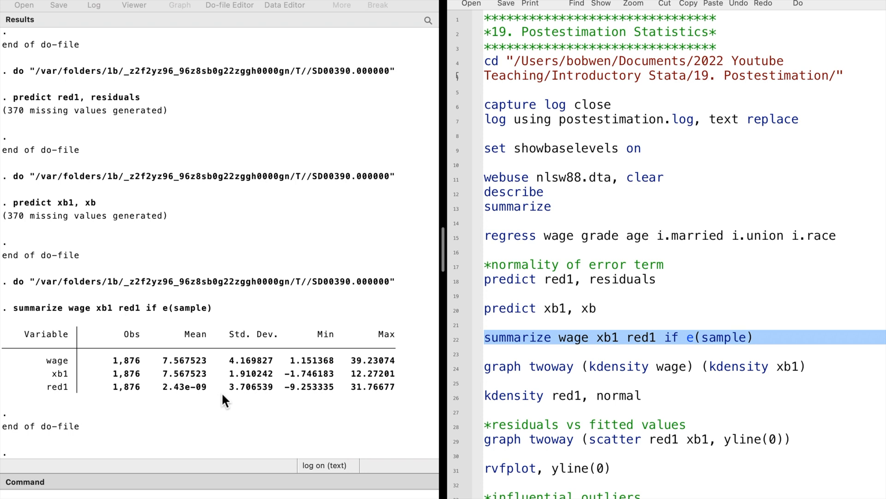
mouse_move(195, 365)
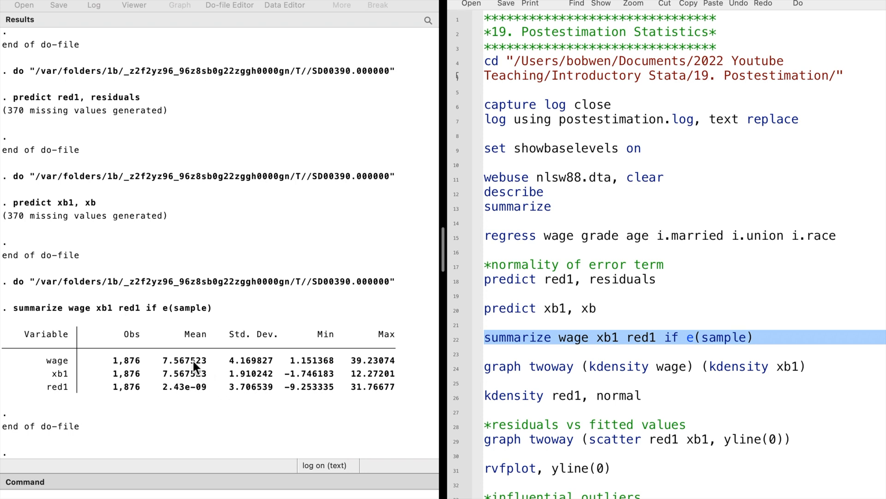
mouse_move(278, 378)
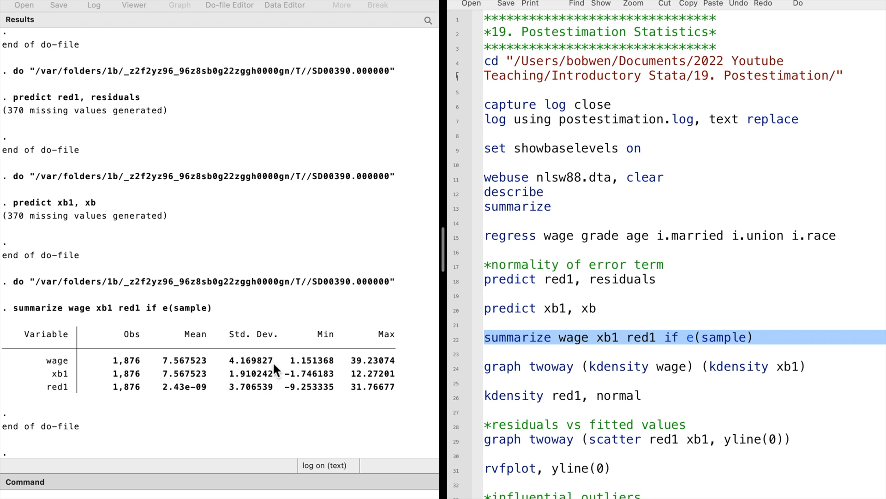
mouse_move(342, 383)
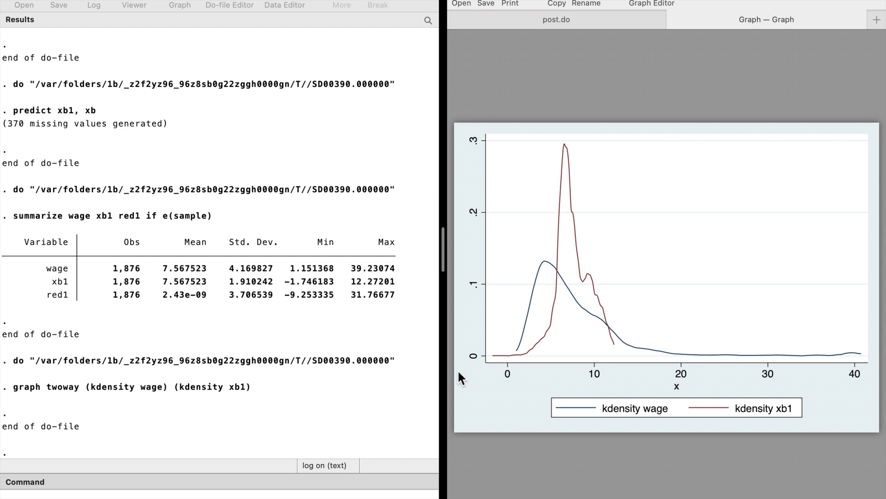
mouse_move(470, 392)
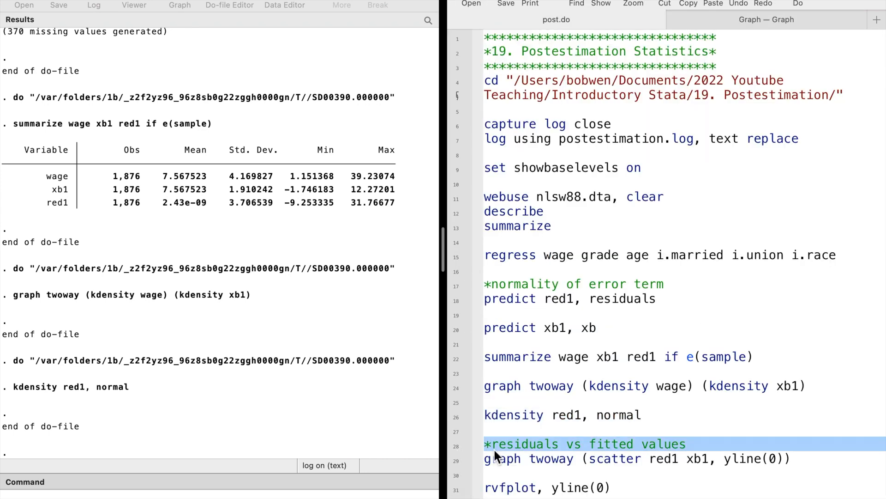
Scroll the do-file down to the scatter red1 xb1 and rvfplot, yline(0) lines
scroll("down", 3)
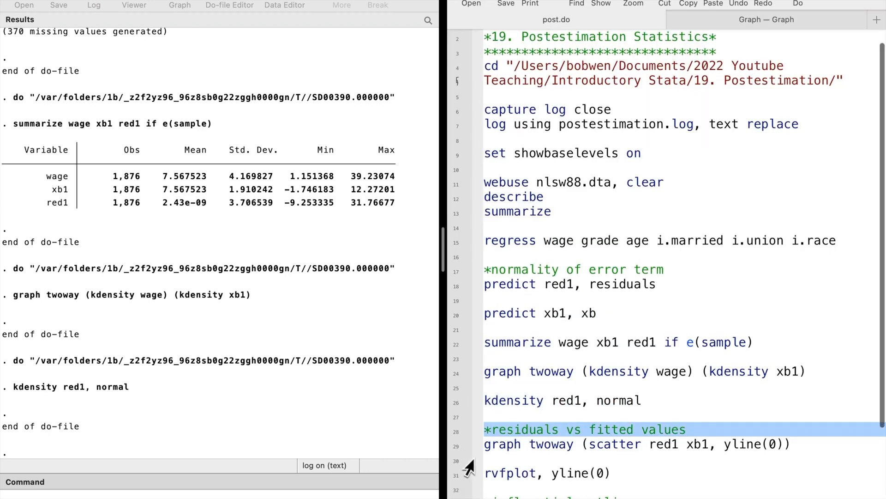
scroll("down", 3)
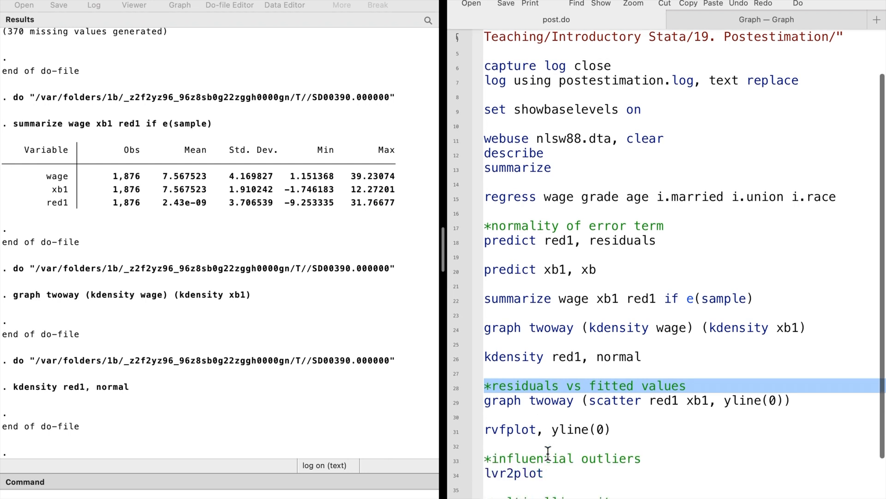
scroll("down", 3)
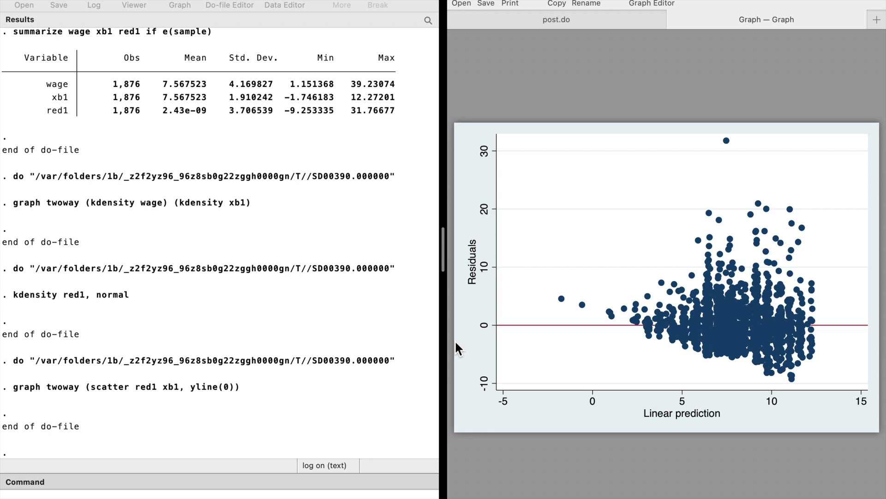
mouse_move(524, 202)
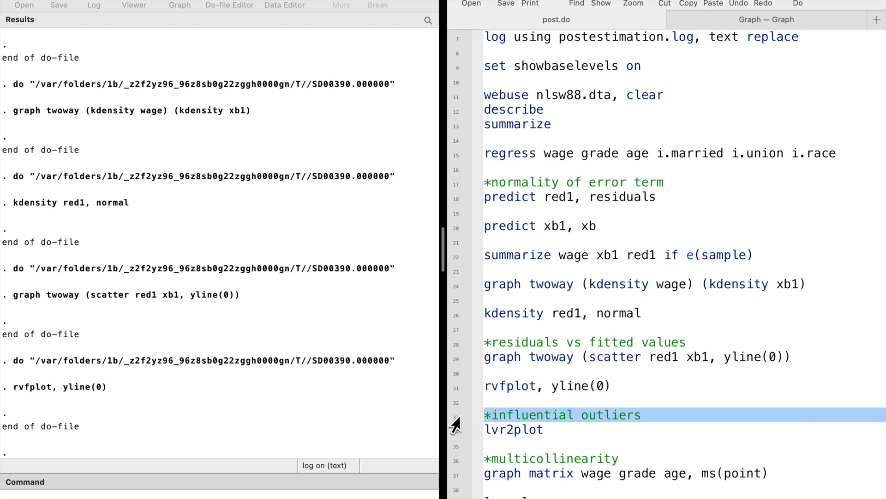
mouse_move(456, 430)
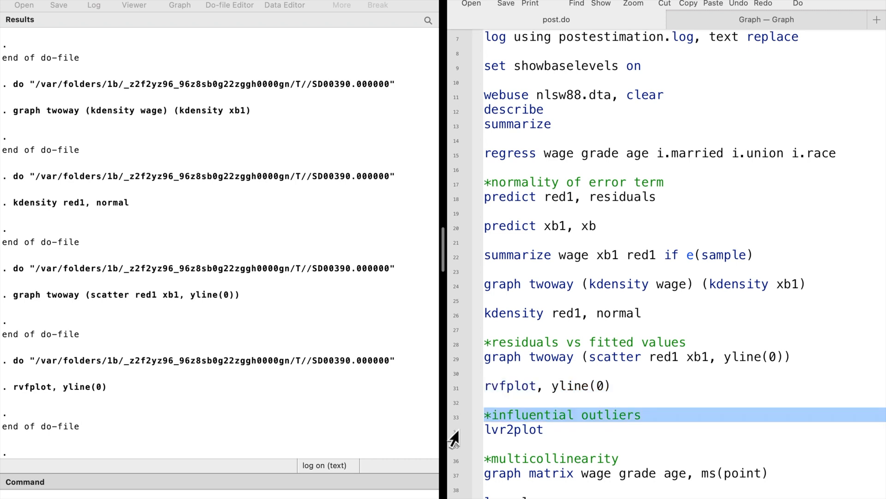
Run lvr2plot under the influential outliers section to draw the leverage plot
left_click(514, 429)
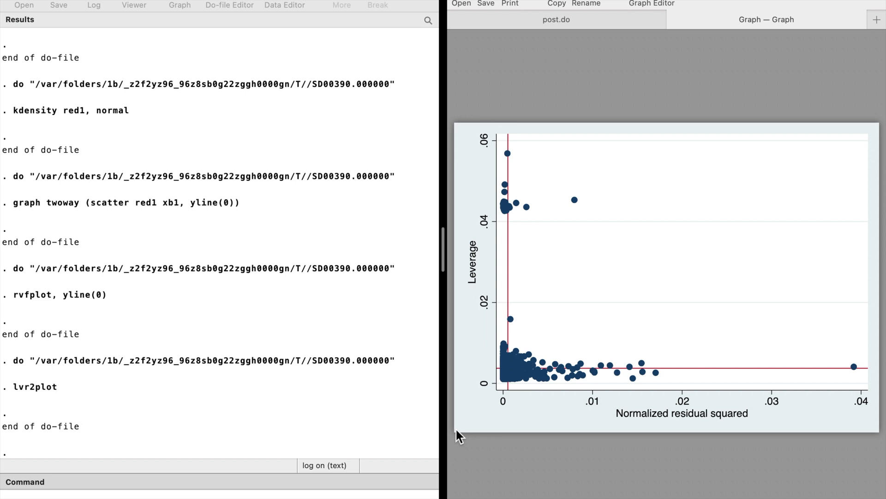
mouse_move(513, 392)
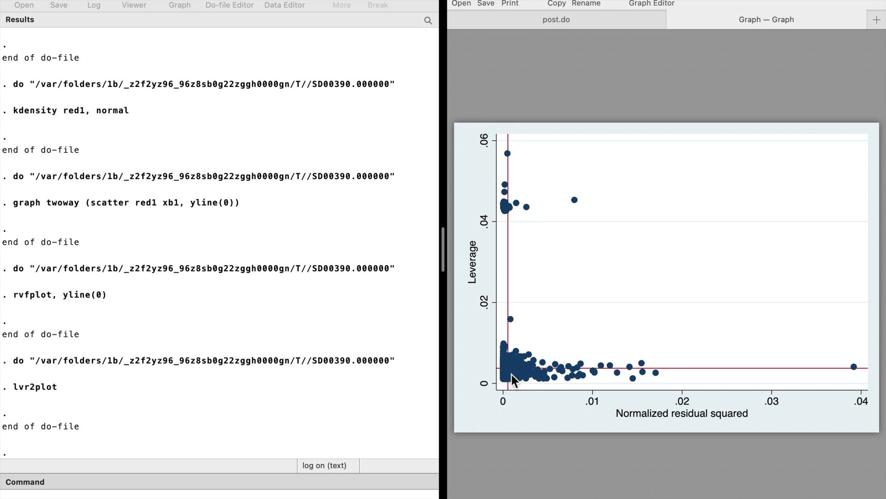
mouse_move(707, 199)
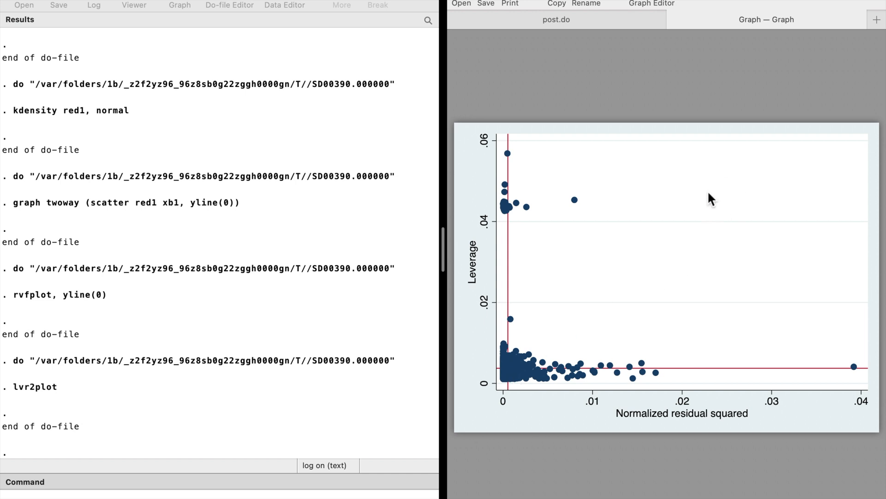
mouse_move(808, 241)
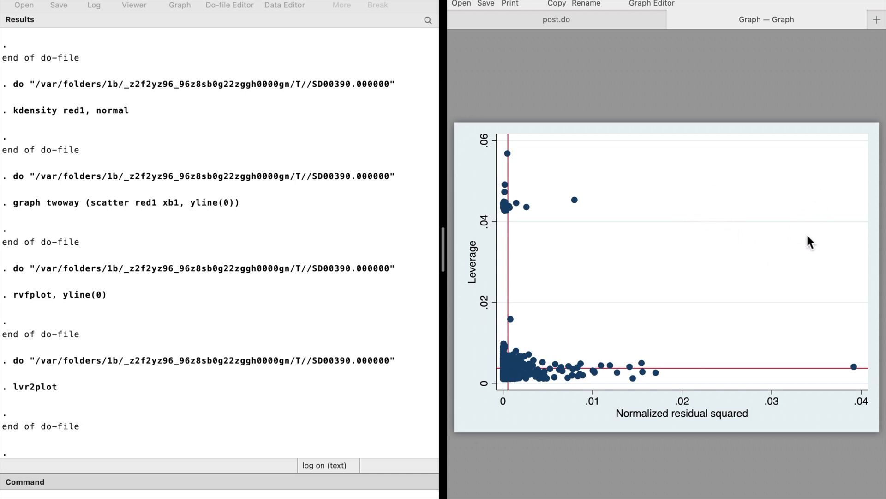
mouse_move(549, 27)
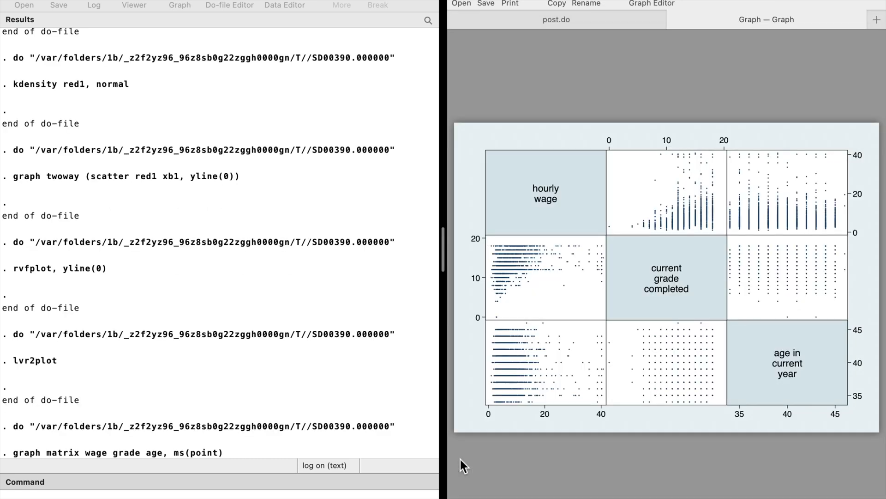
Scroll the do-file down to the graph matrix wage grade age, ms(point) line
scroll("down", 3)
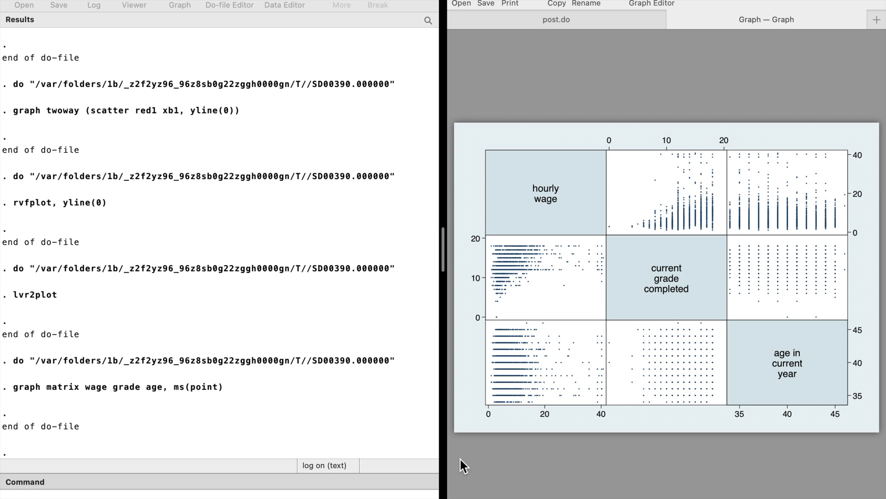